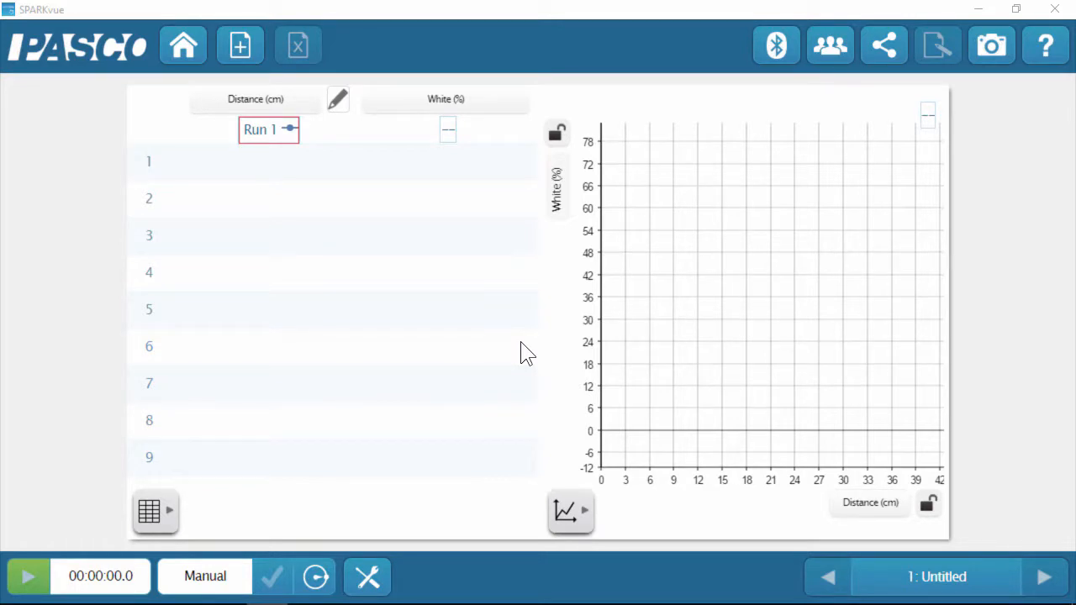
Fill the Distance (cm) column with 5 through 35 cm in 5 cm steps
{"action": "left_click", "coordinate": [255, 97]}
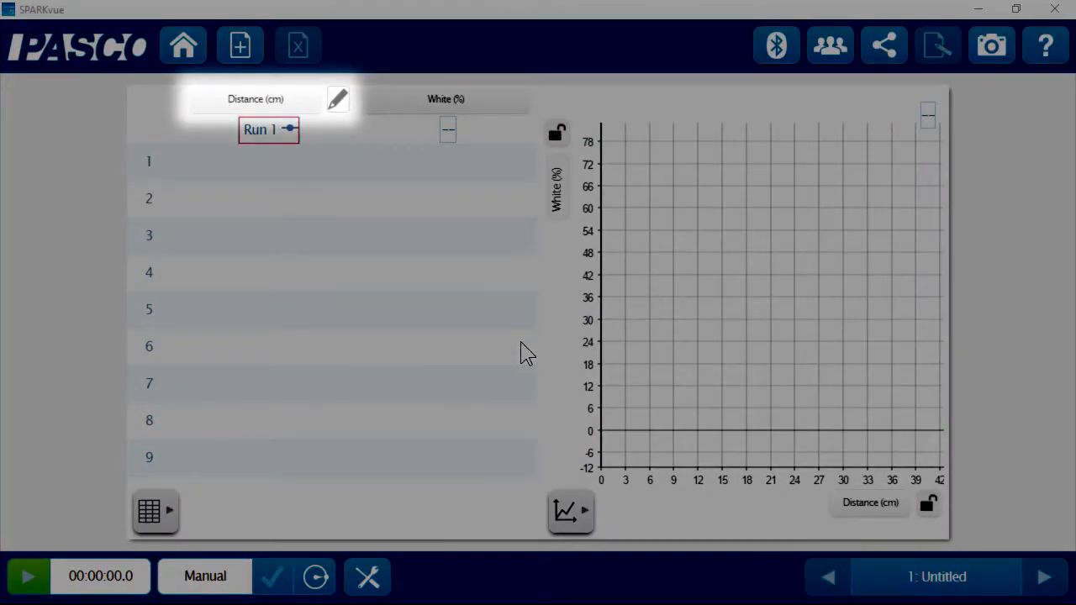
{"action": "left_click", "coordinate": [445, 97]}
{"action": "type", "text": "5"}
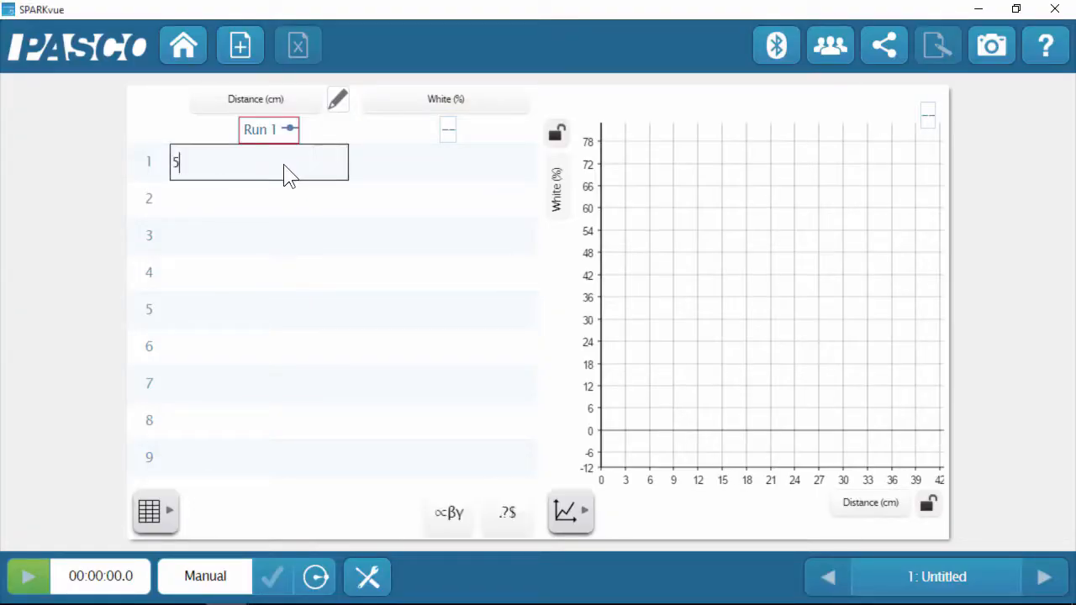
{"action": "key", "text": "Return"}
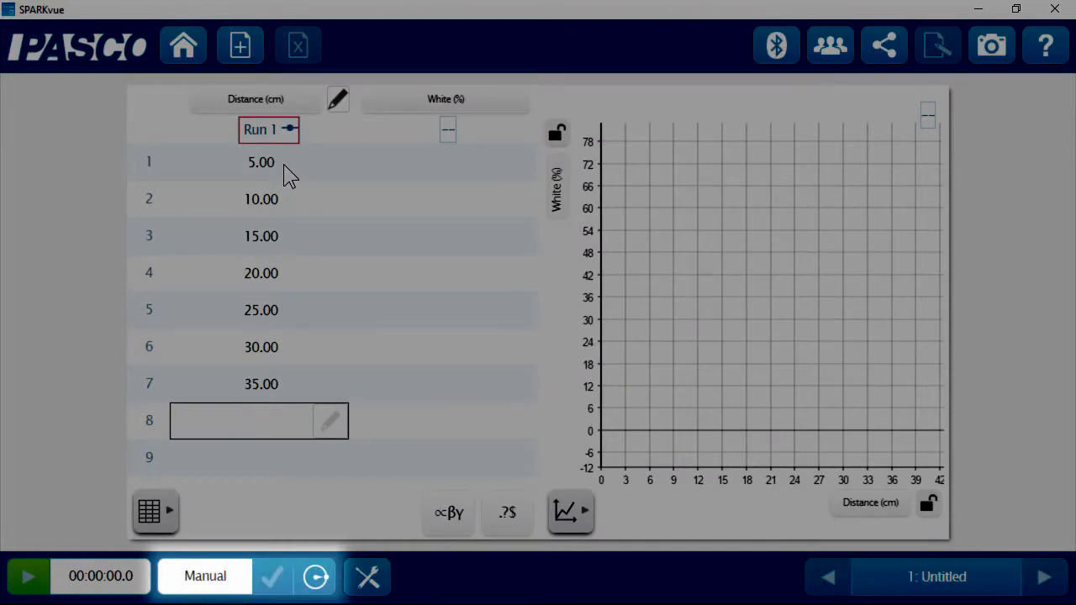
{"action": "left_click", "coordinate": [773, 46]}
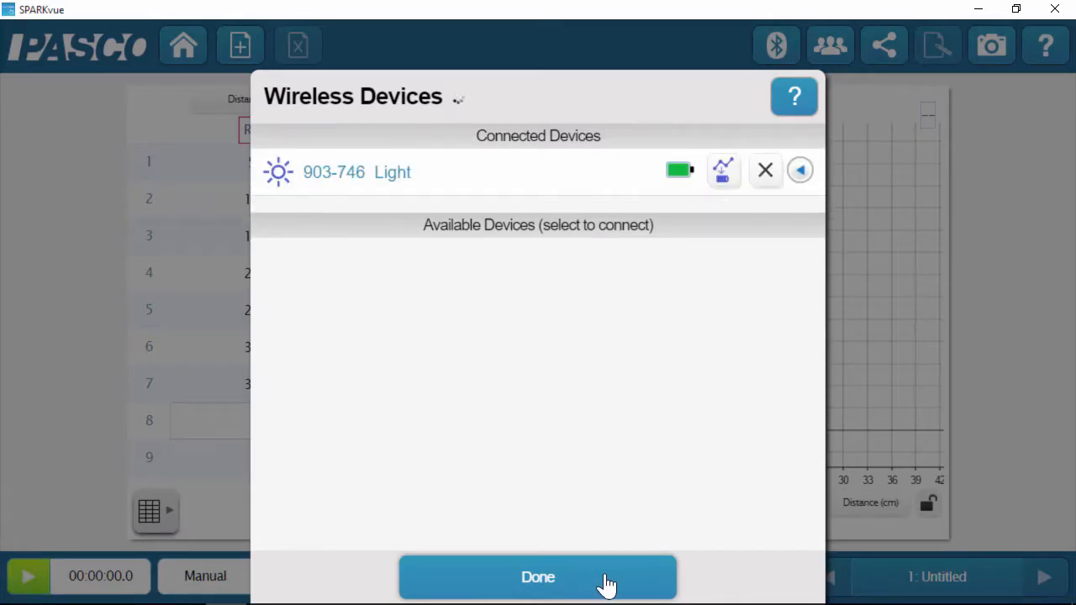
{"action": "left_click", "coordinate": [538, 576]}
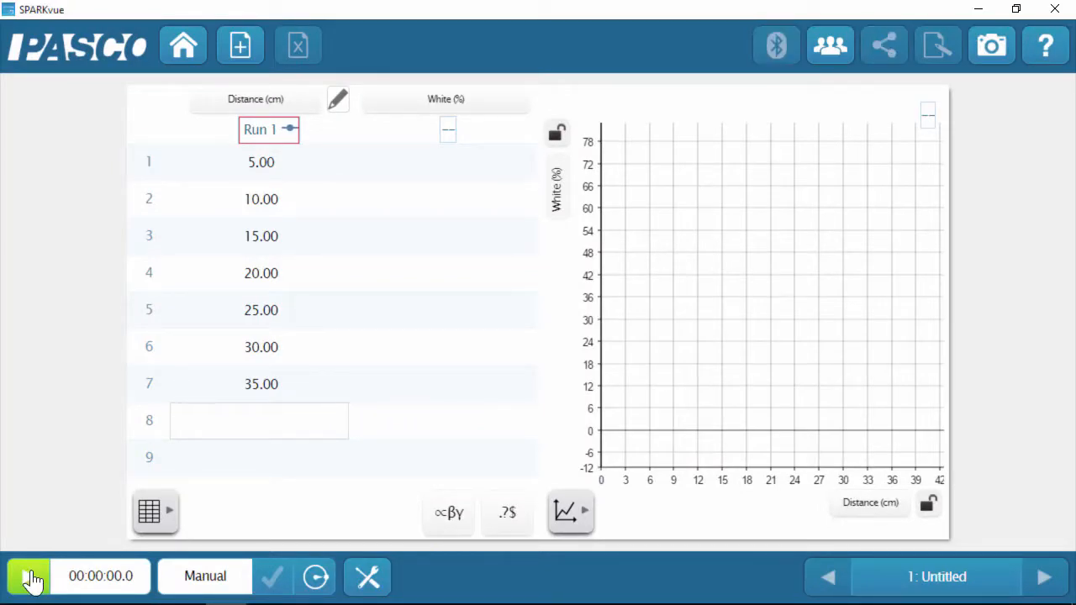
Start sampling and keep a White reading at each distance, from 71.6 down to 7.6
{"action": "left_click", "coordinate": [30, 575]}
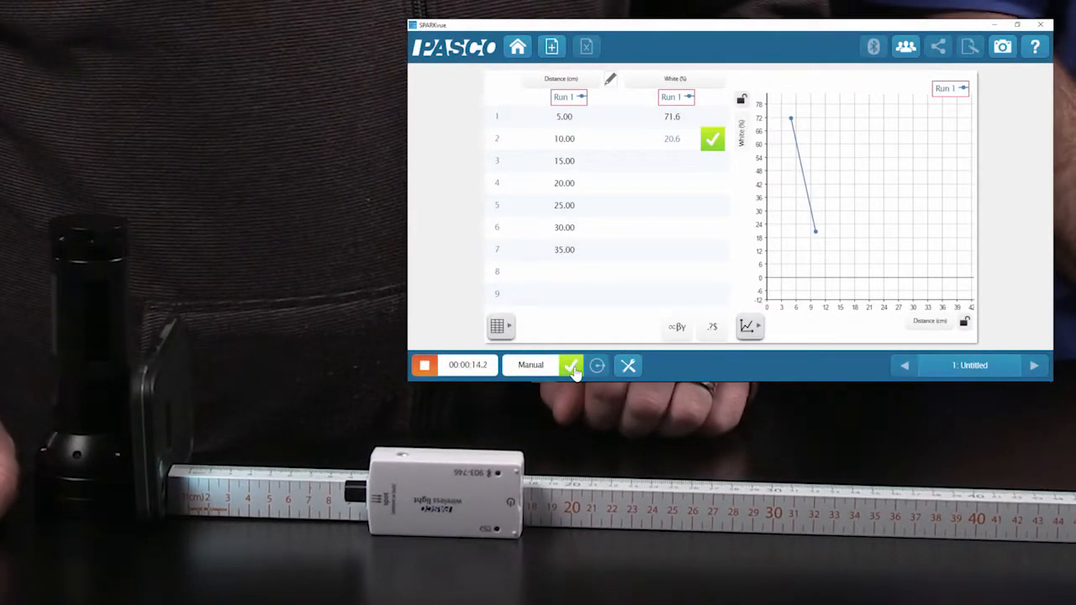
{"action": "left_click", "coordinate": [571, 365]}
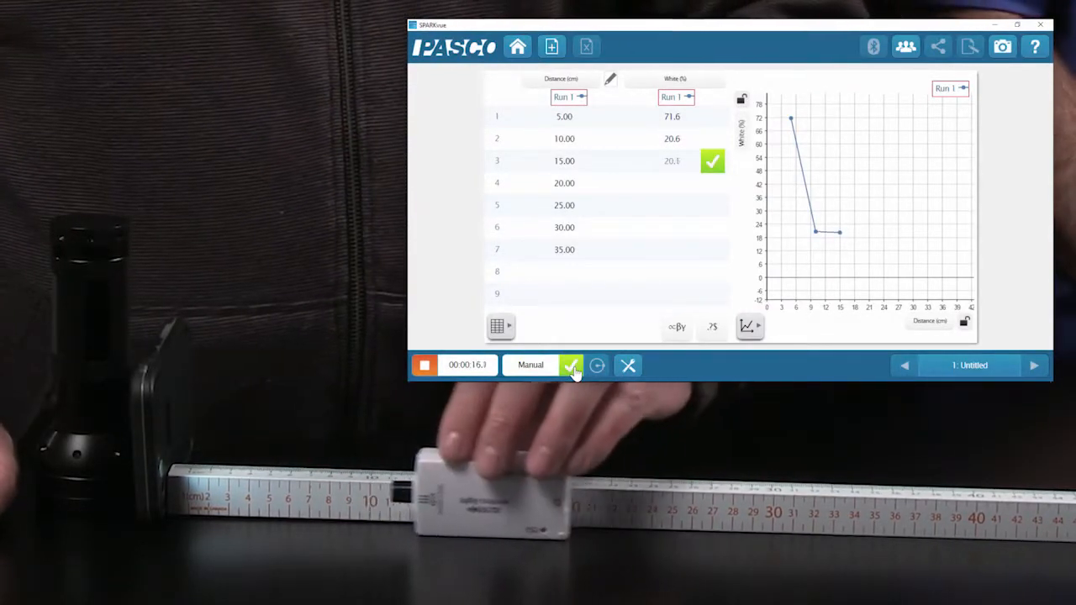
{"action": "left_click", "coordinate": [571, 364]}
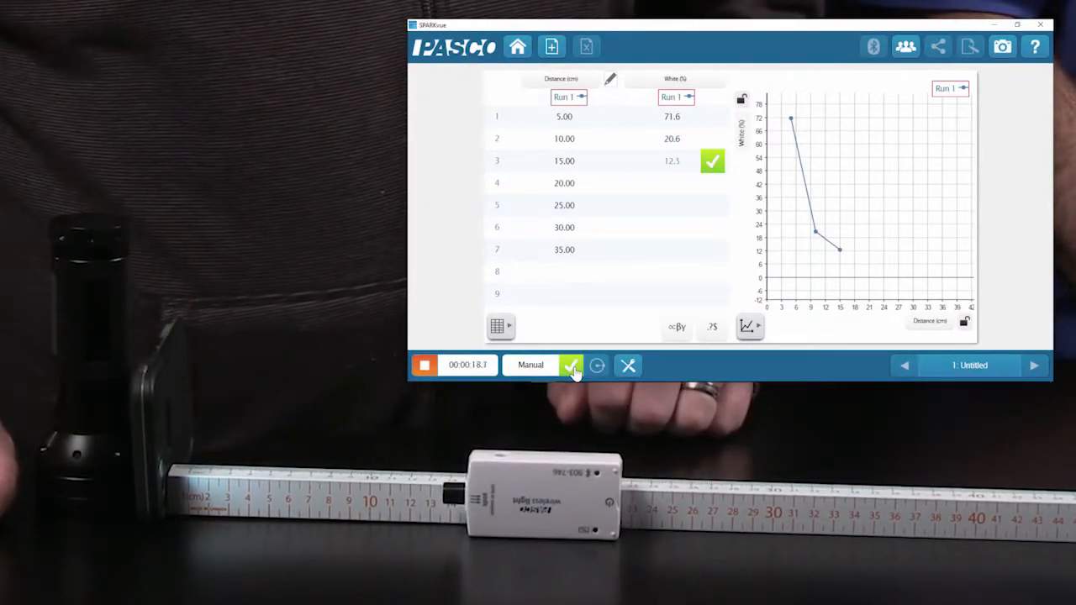
{"action": "left_click", "coordinate": [571, 365]}
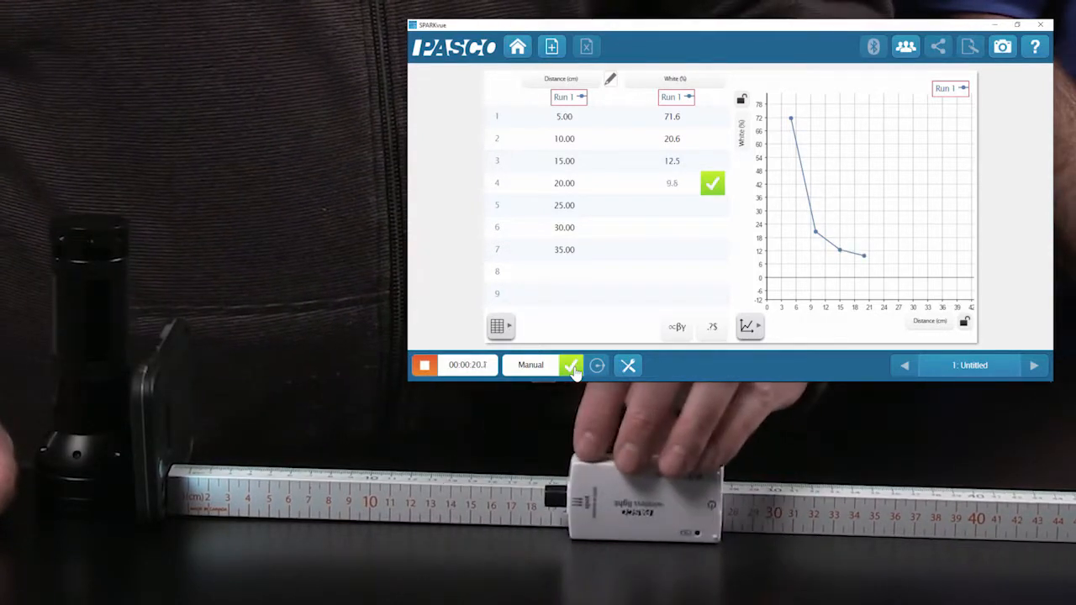
{"action": "left_click", "coordinate": [571, 365]}
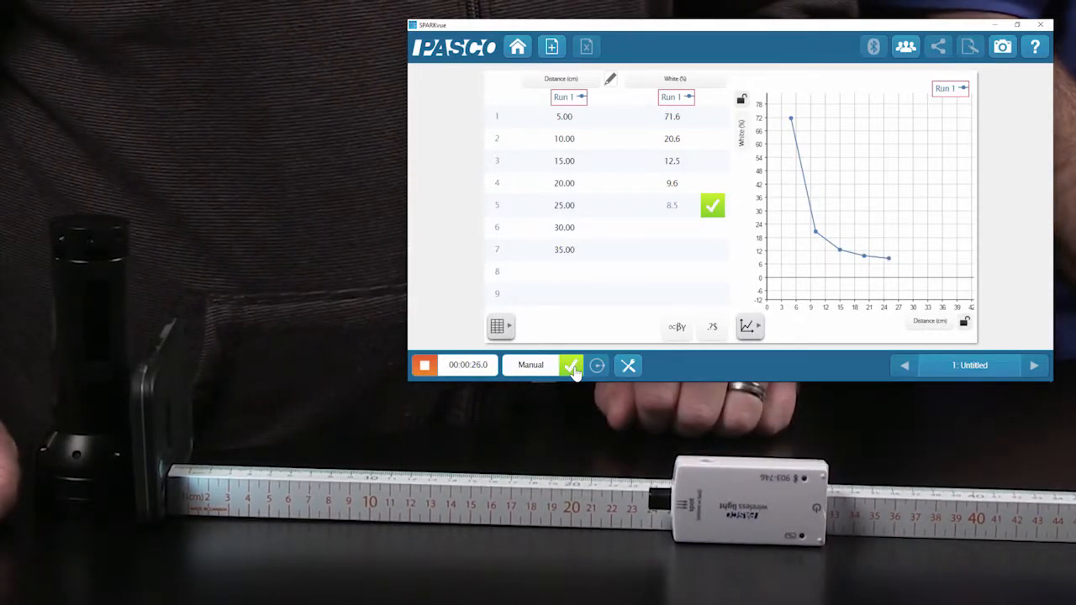
{"action": "left_click", "coordinate": [572, 365]}
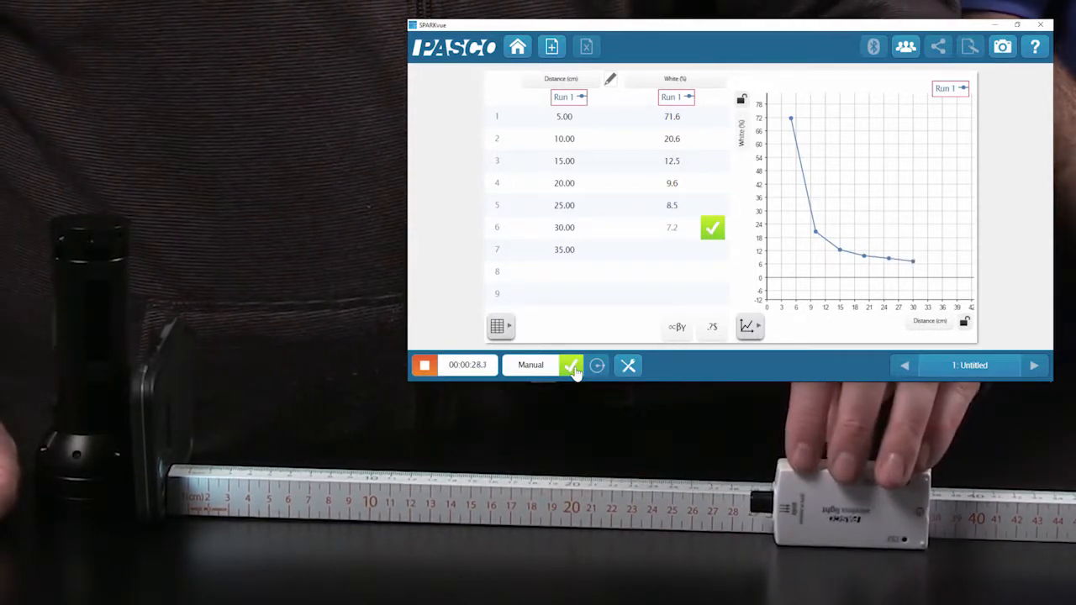
{"action": "left_click", "coordinate": [571, 365]}
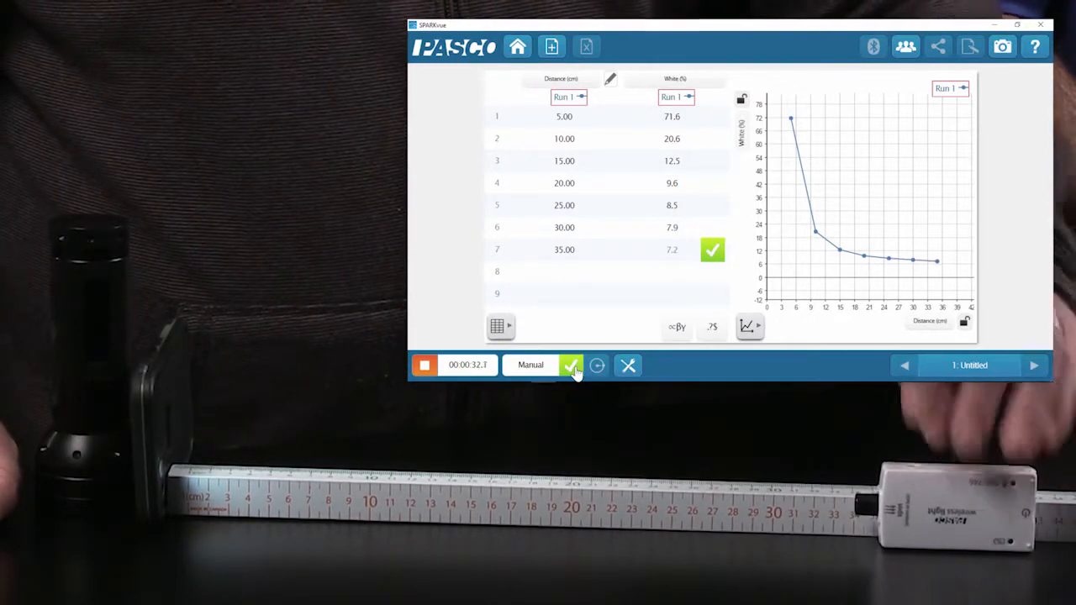
{"action": "left_click", "coordinate": [571, 365]}
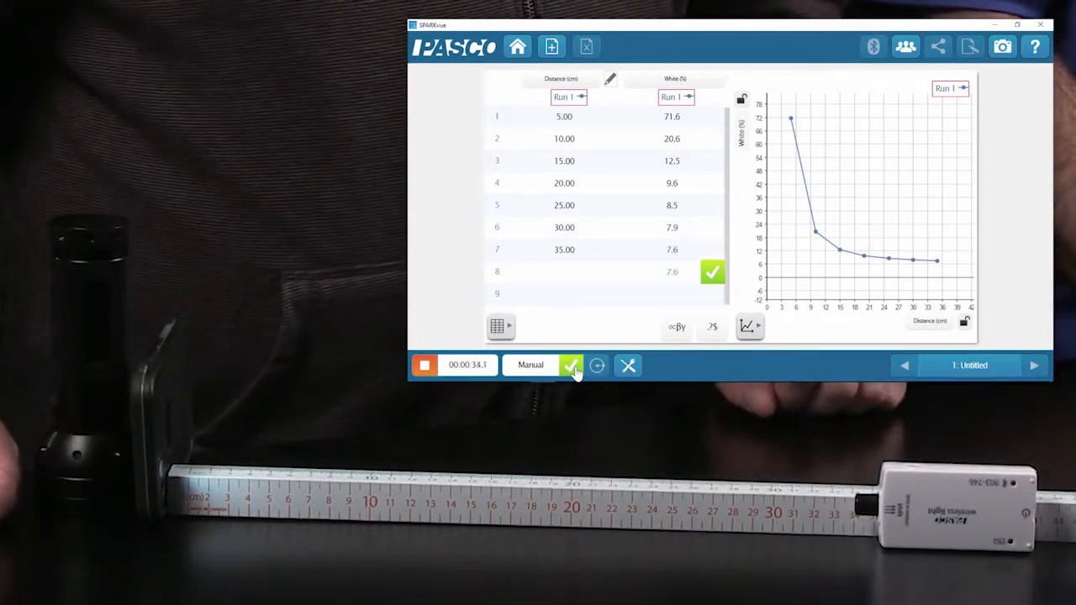
{"action": "left_click", "coordinate": [1015, 26]}
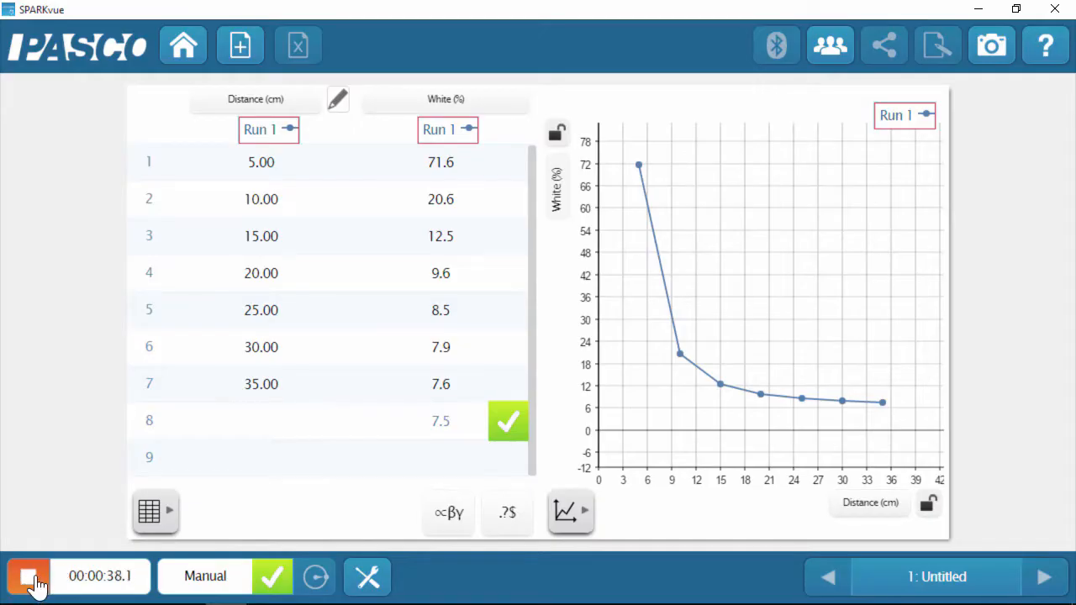
Stop the manual sampling run, leaving the seven readings as Run 1
{"action": "left_click", "coordinate": [27, 575]}
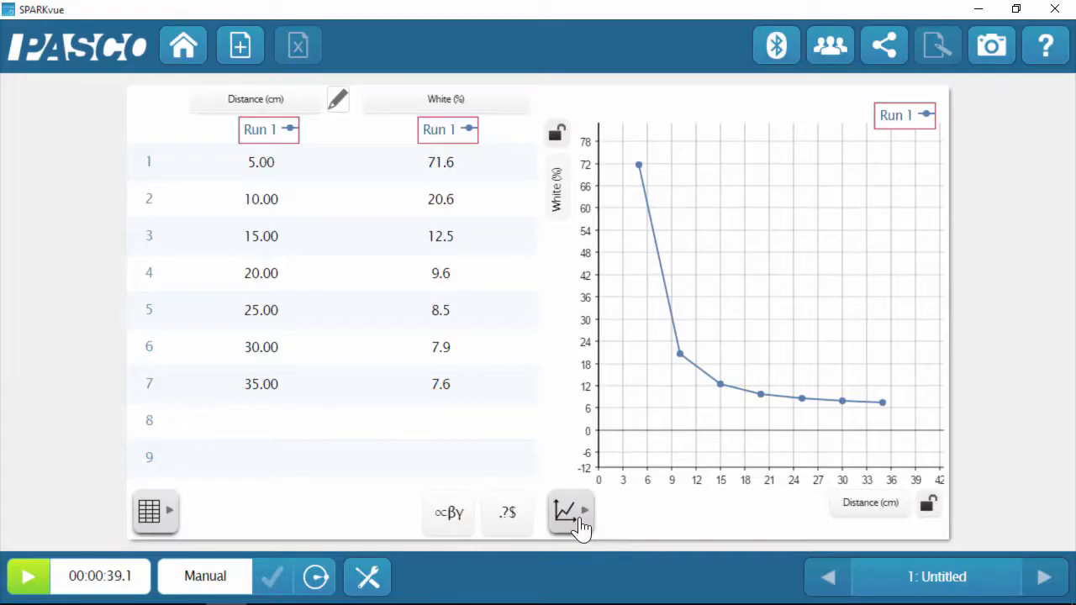
Apply an Inverse Square Fit to the graph, giving A ≈ 1641.84 and b ≈ 5.57
{"action": "left_click", "coordinate": [569, 512]}
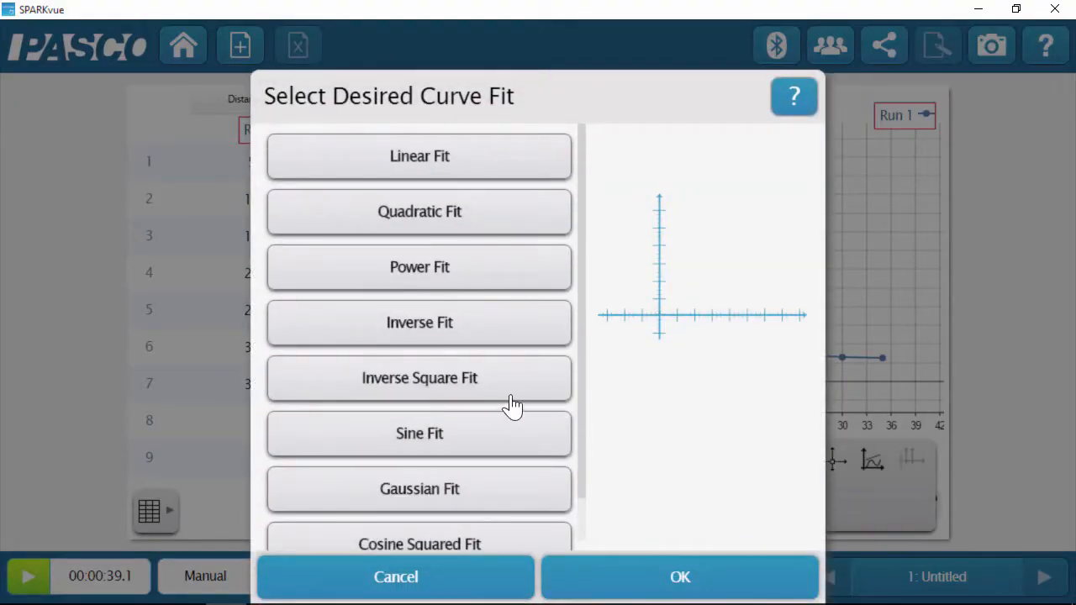
{"action": "left_click", "coordinate": [420, 376]}
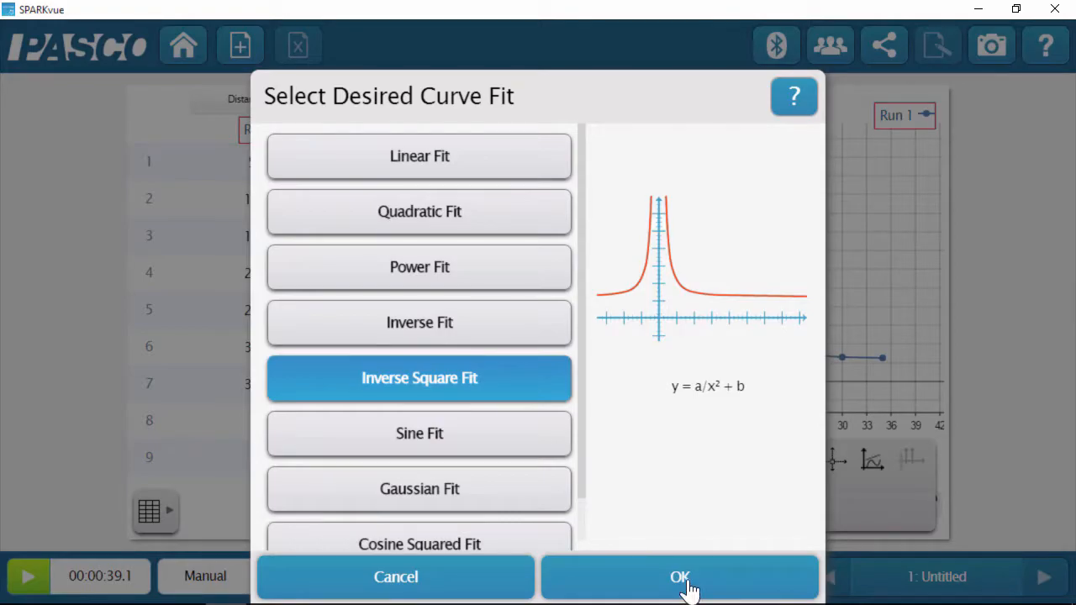
{"action": "left_click", "coordinate": [679, 576]}
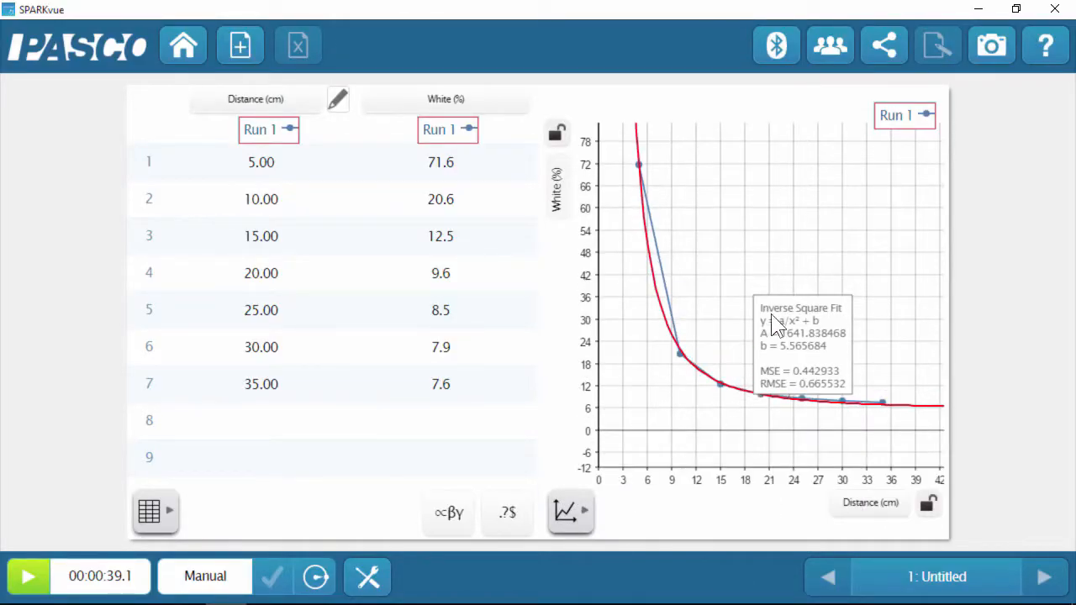